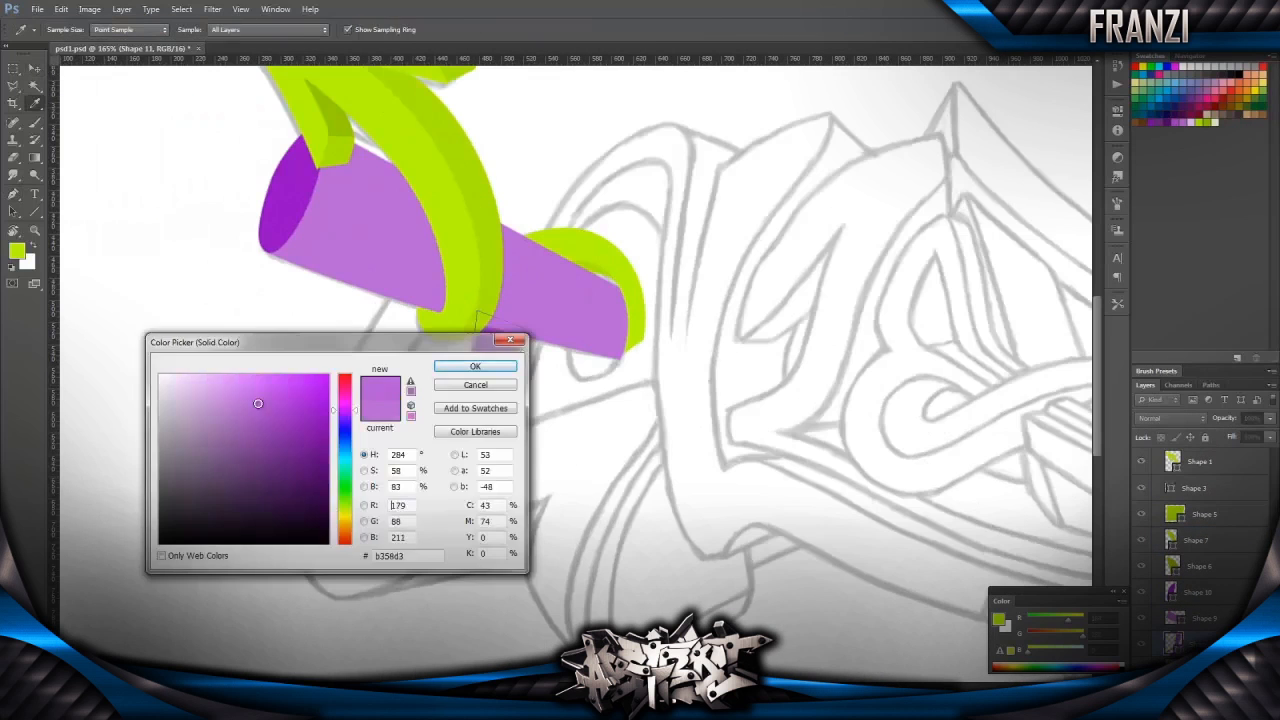
Step: Choose the purple shade in the Color Picker for the tail shape
{"action": "left_click", "coordinate": [476, 364]}
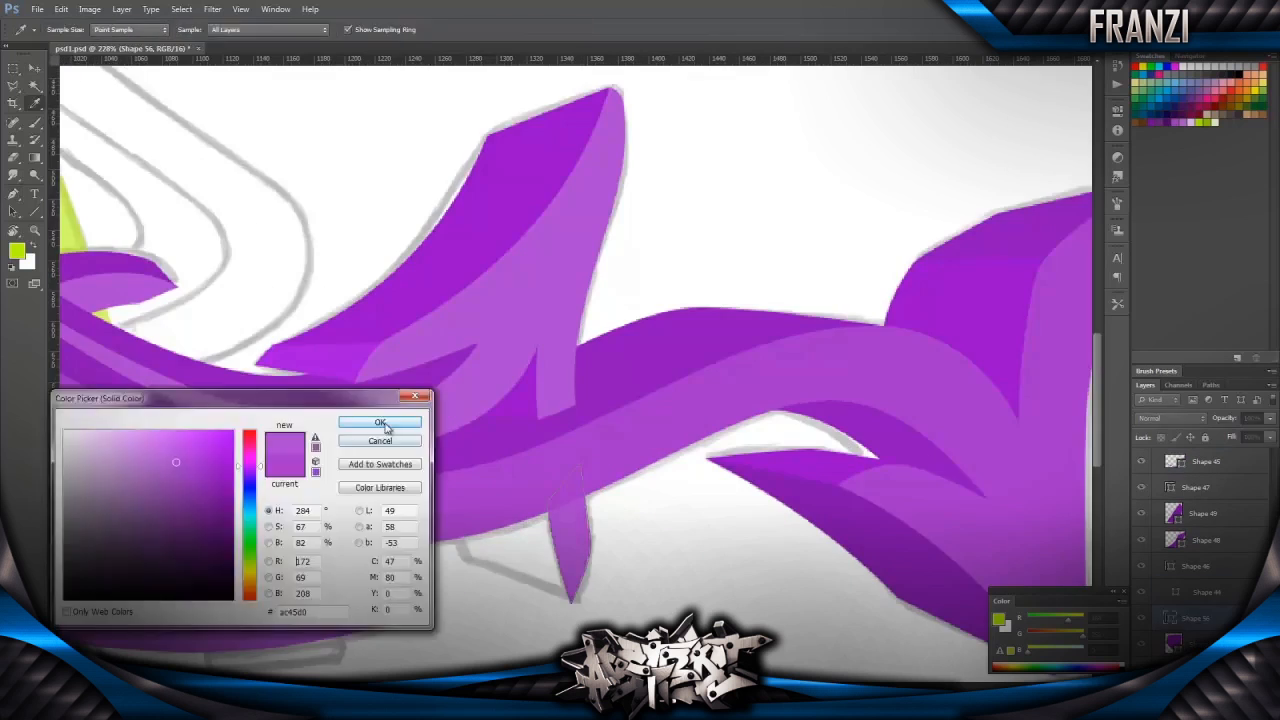
Step: Confirm the purple colour, applying it to the tail shape
{"action": "left_click", "coordinate": [380, 422]}
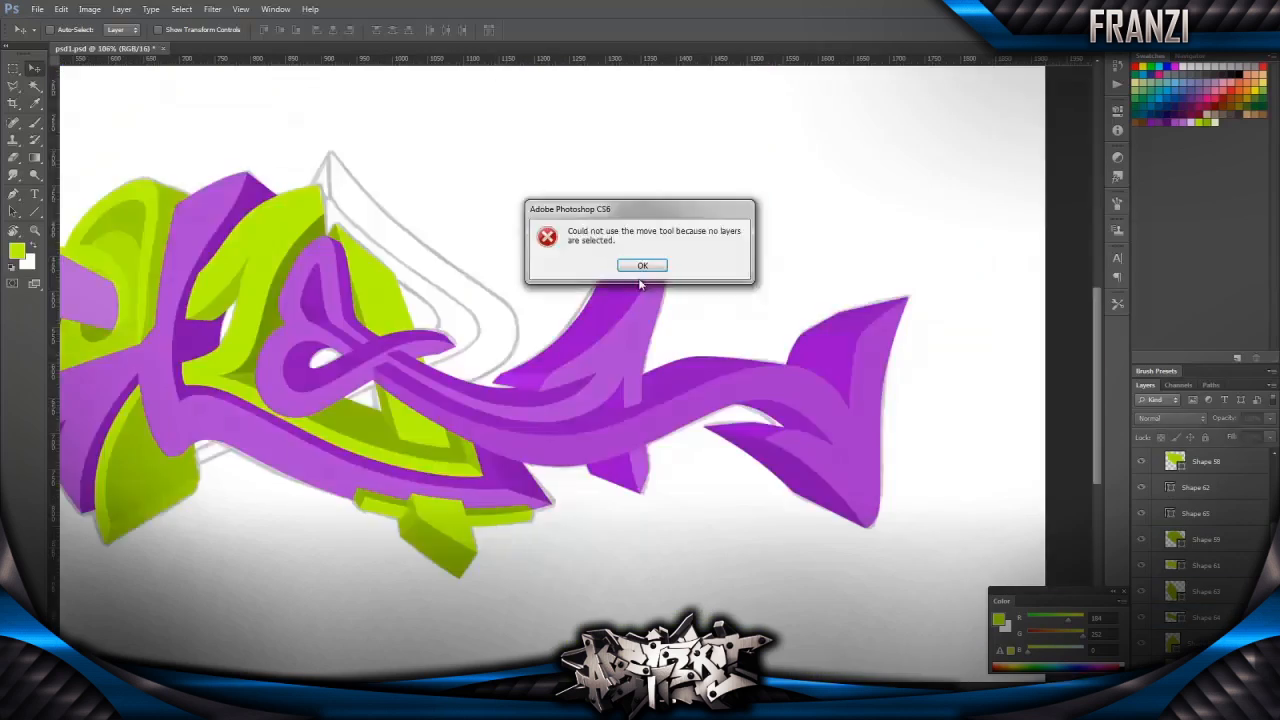
{"action": "left_click", "coordinate": [642, 264]}
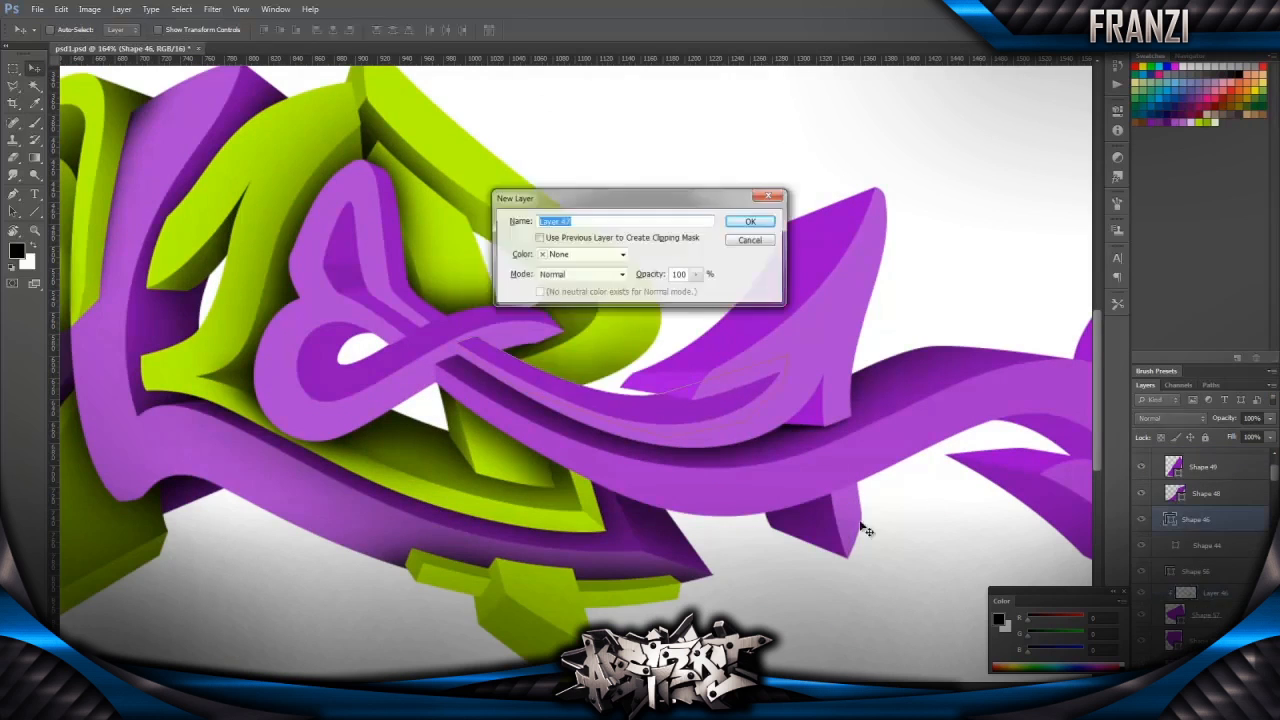
Step: Create the new clipped layer for painting soft shadows
{"action": "left_click", "coordinate": [748, 220]}
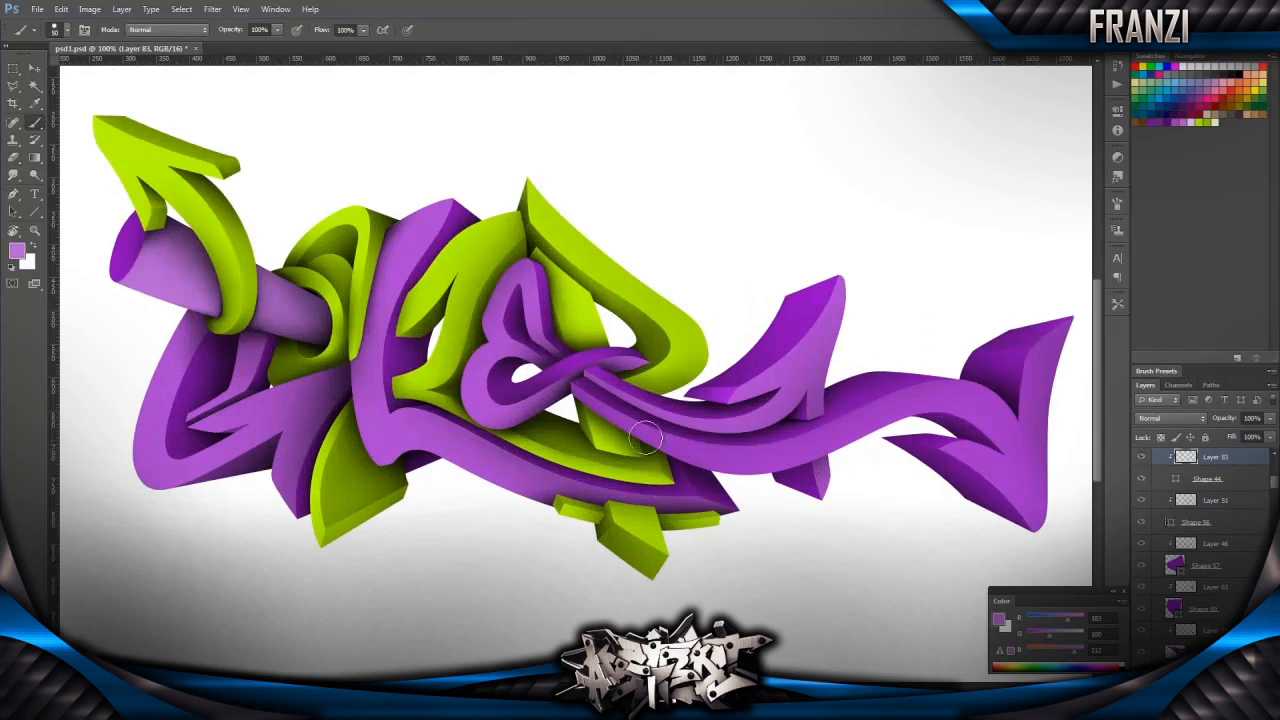
Step: Reposition the Gradient Overlay across the purple tail and apply the style
{"action": "left_click_drag", "start_coordinate": [644, 436], "coordinate": [940, 420]}
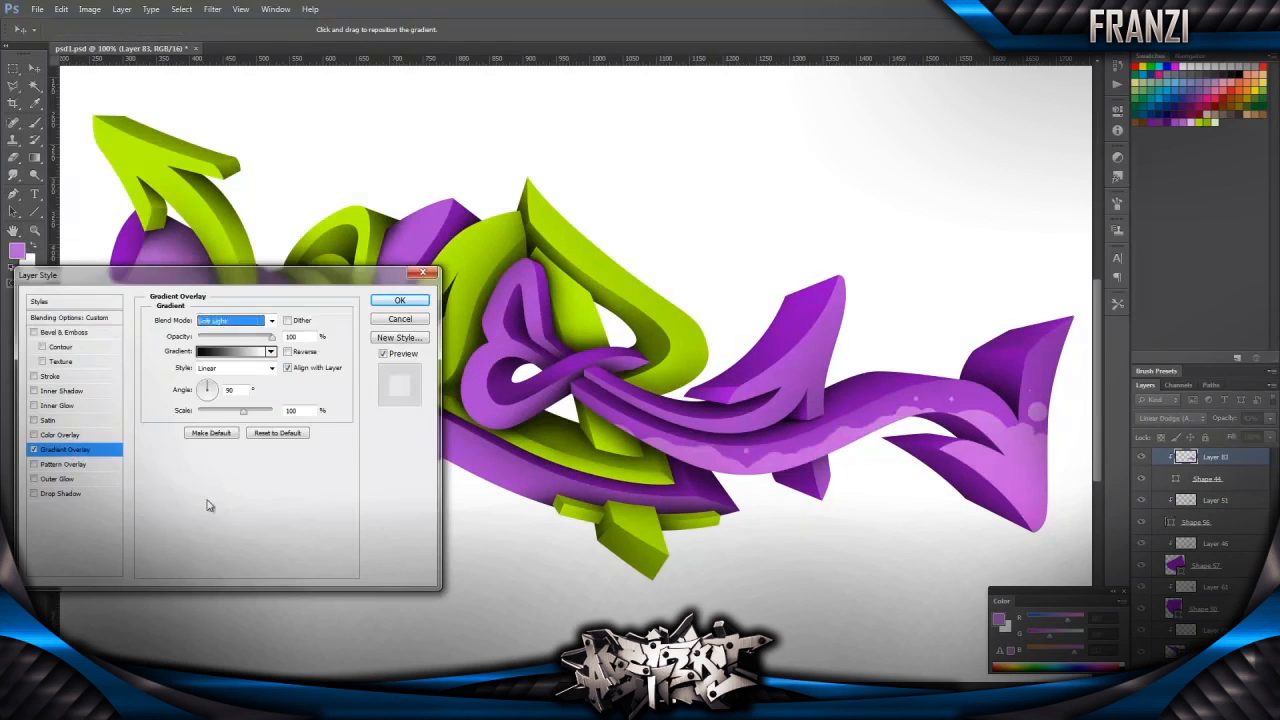
{"action": "left_click", "coordinate": [400, 300]}
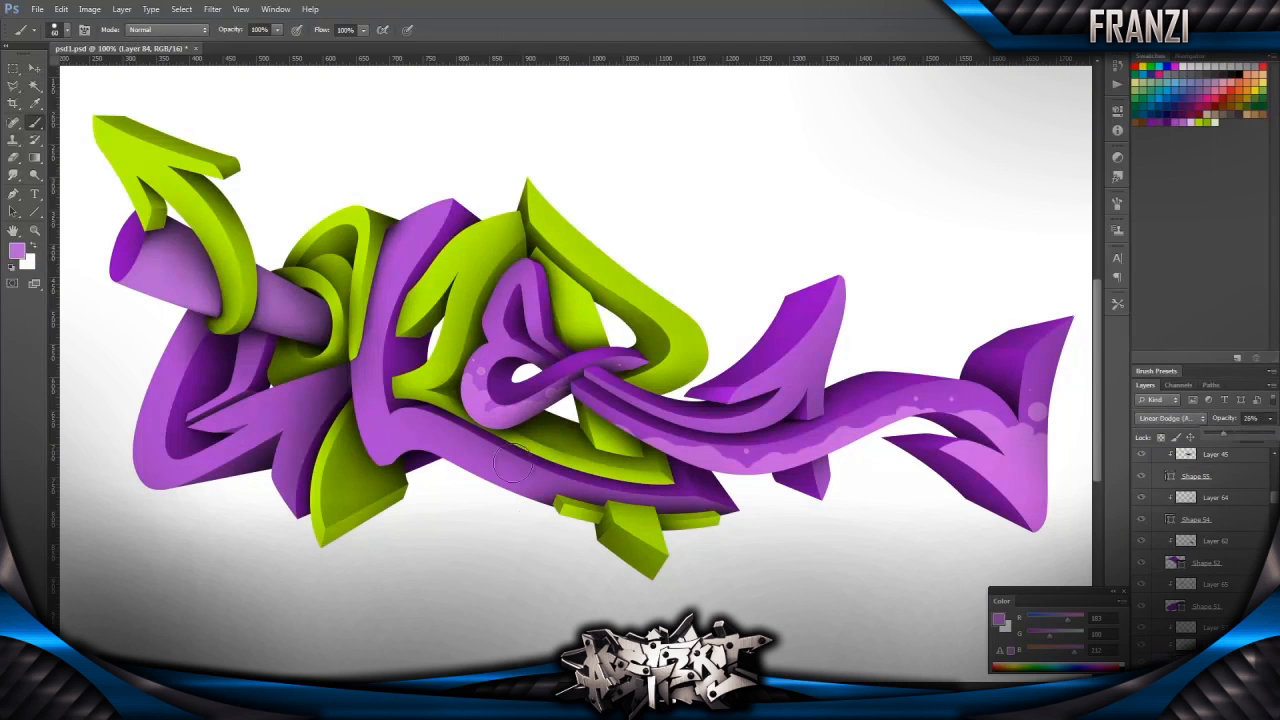
{"action": "left_click", "coordinate": [12, 68]}
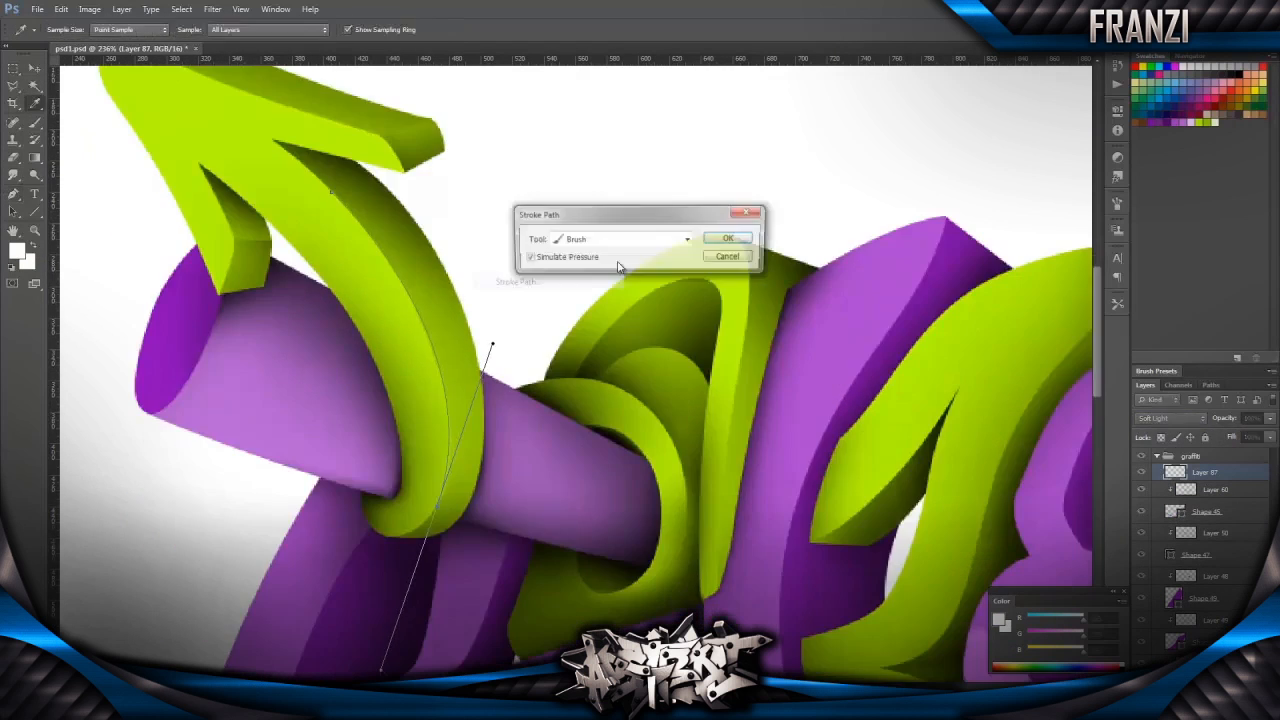
Step: Stroke the highlight path, then trace a new highlight path along the lower green piece
{"action": "left_click", "coordinate": [728, 238]}
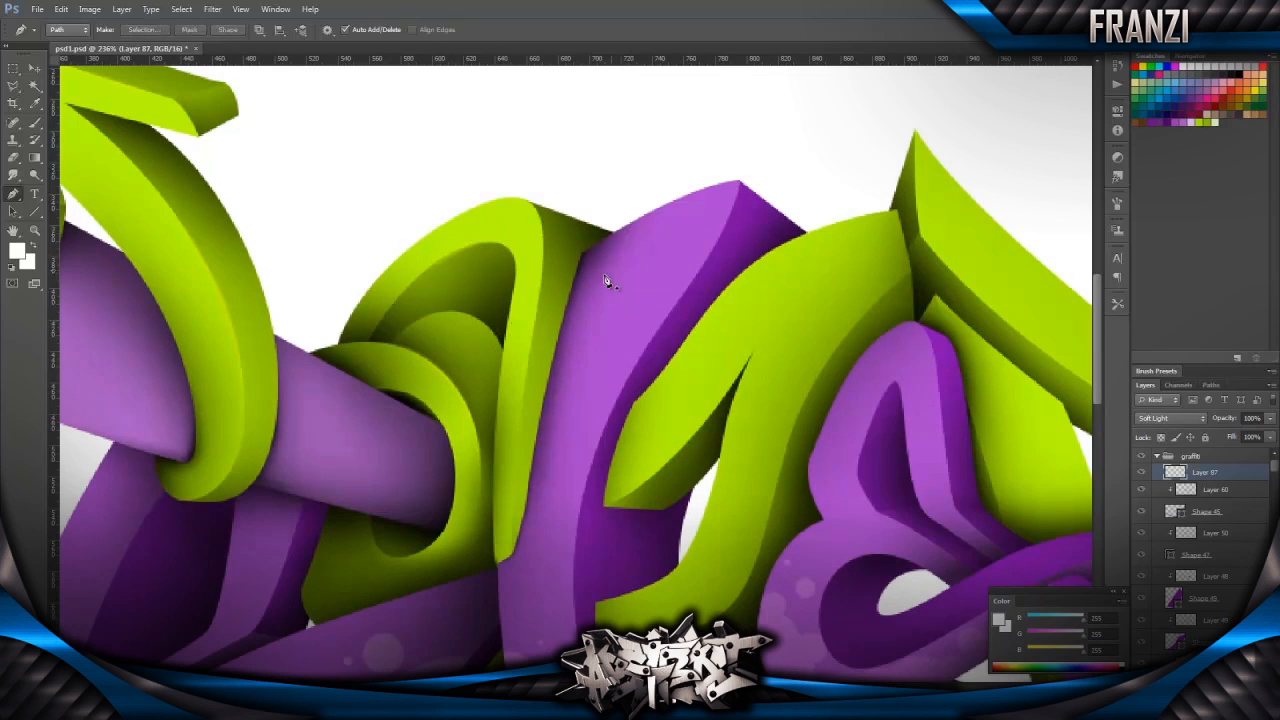
{"action": "left_click", "coordinate": [12, 102]}
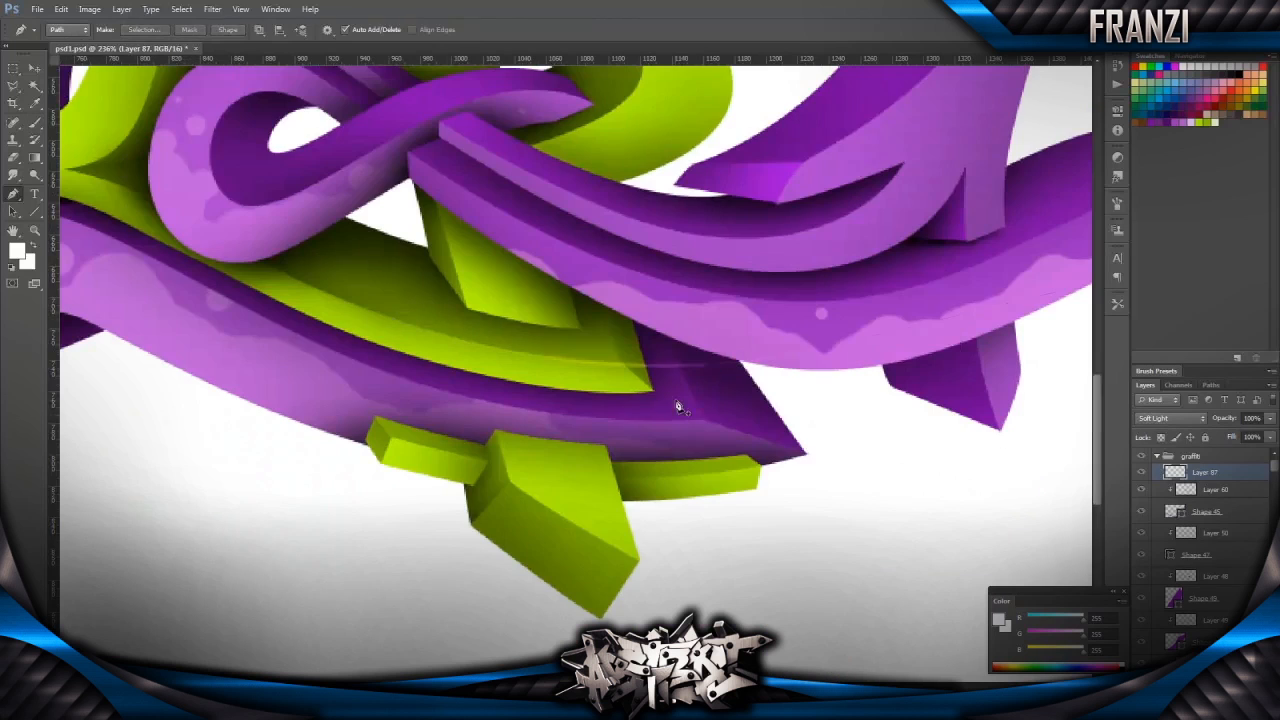
{"action": "right_click", "coordinate": [678, 404]}
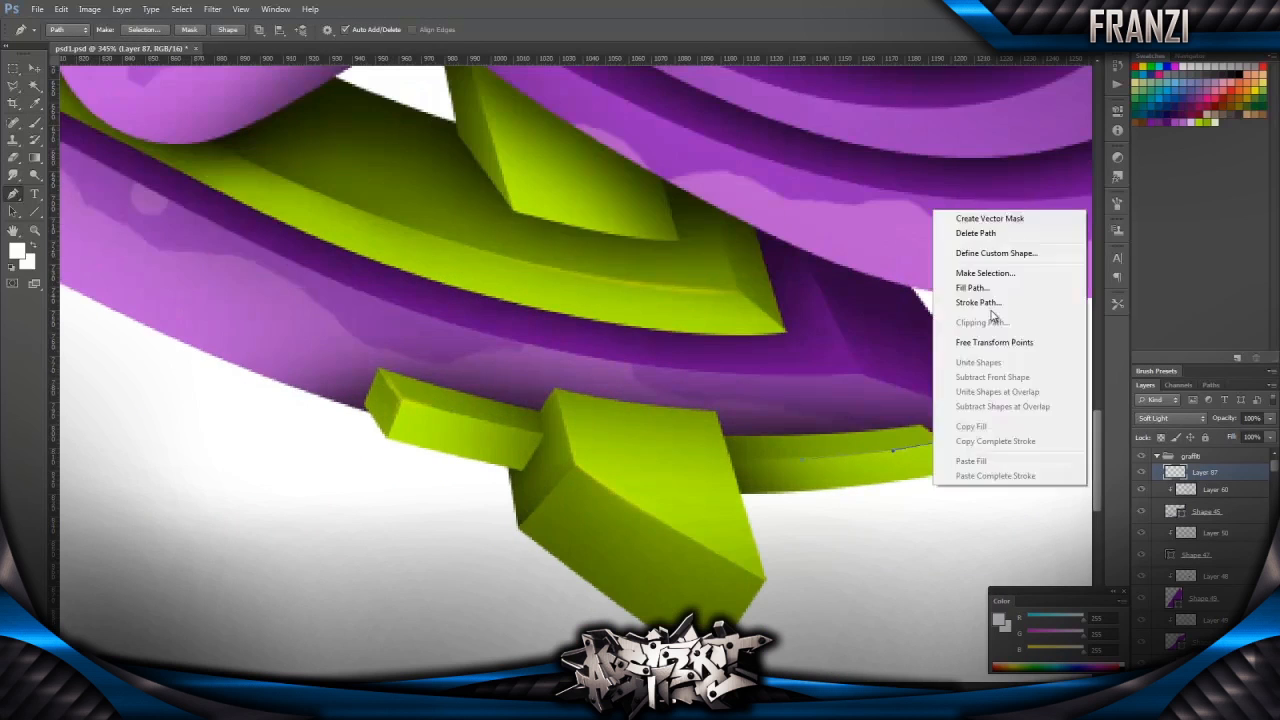